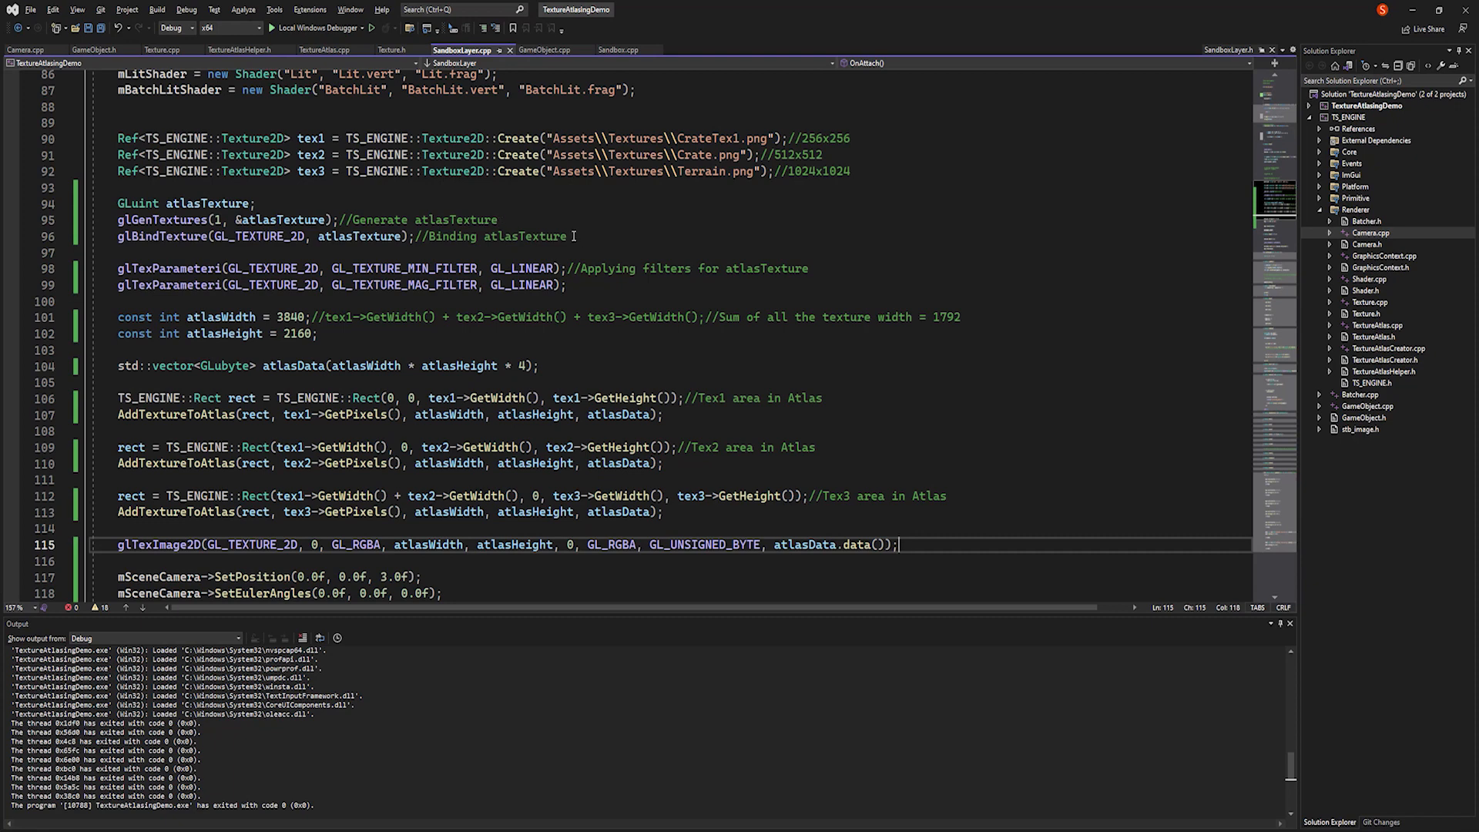
mouse_move(607, 270)
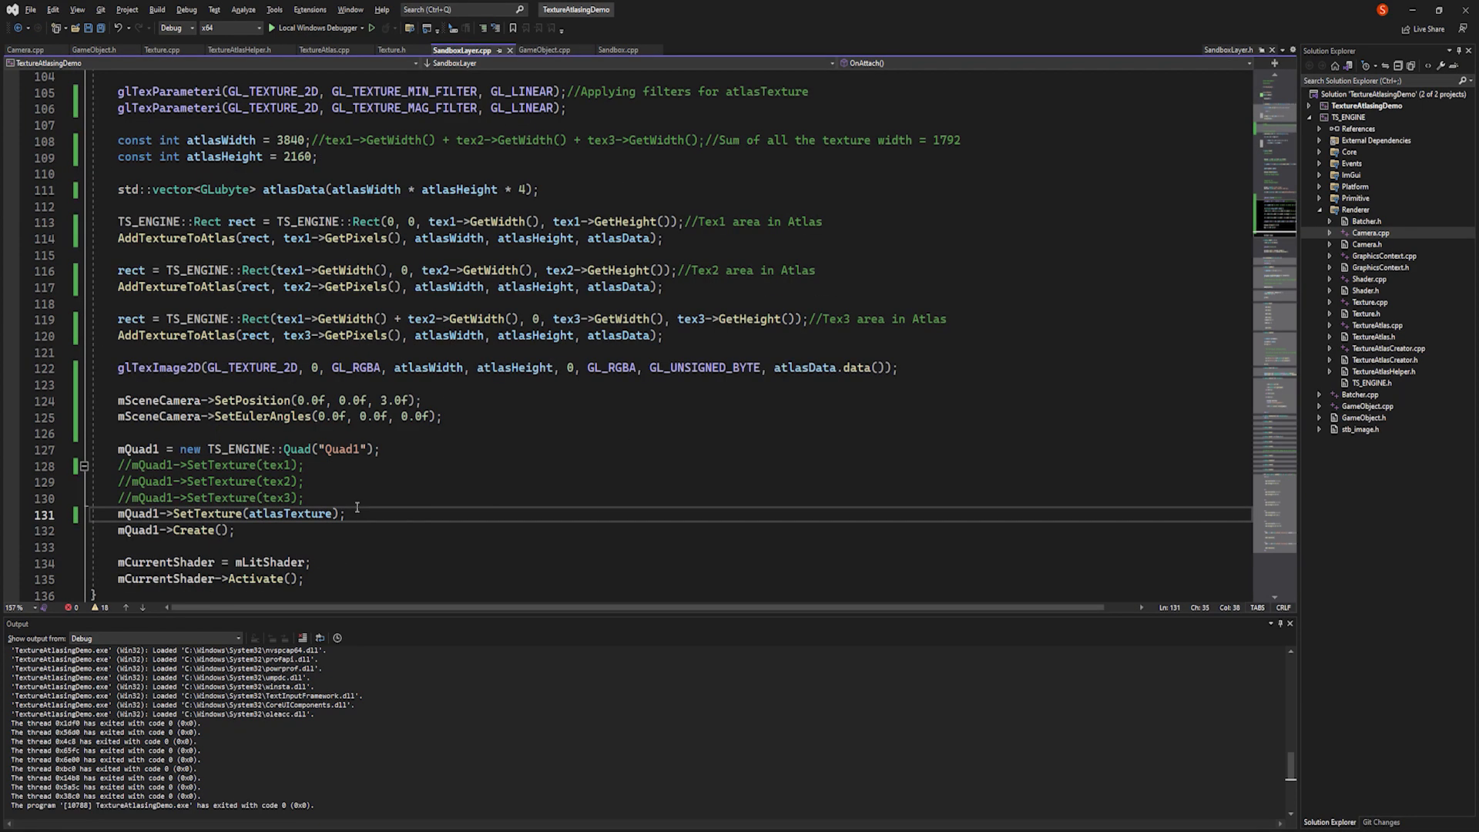
mouse_move(535, 368)
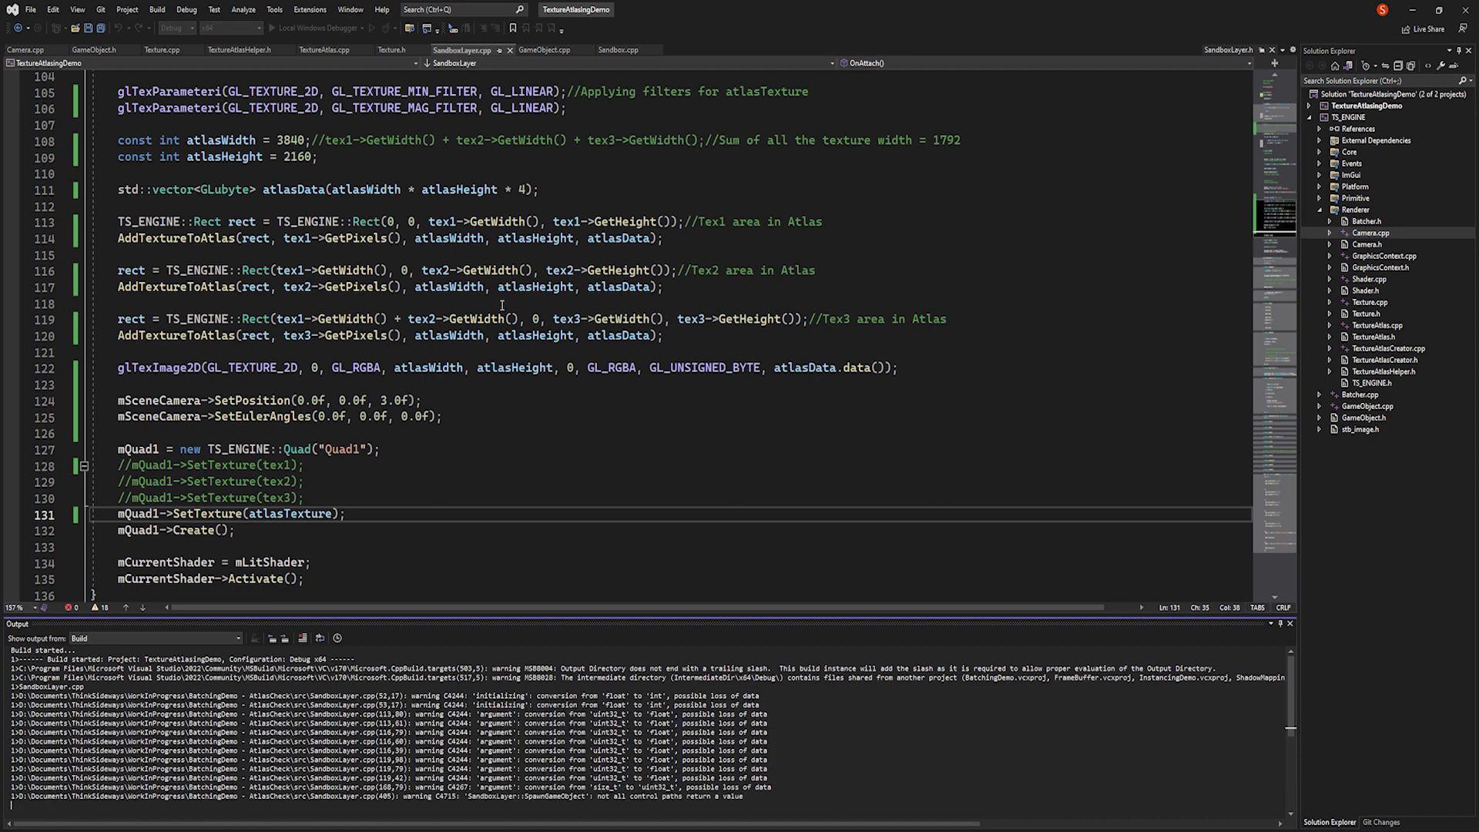
- Build and run the demo before adding the Quad1 texcoord override (768 to 1792)
left_click(295, 27)
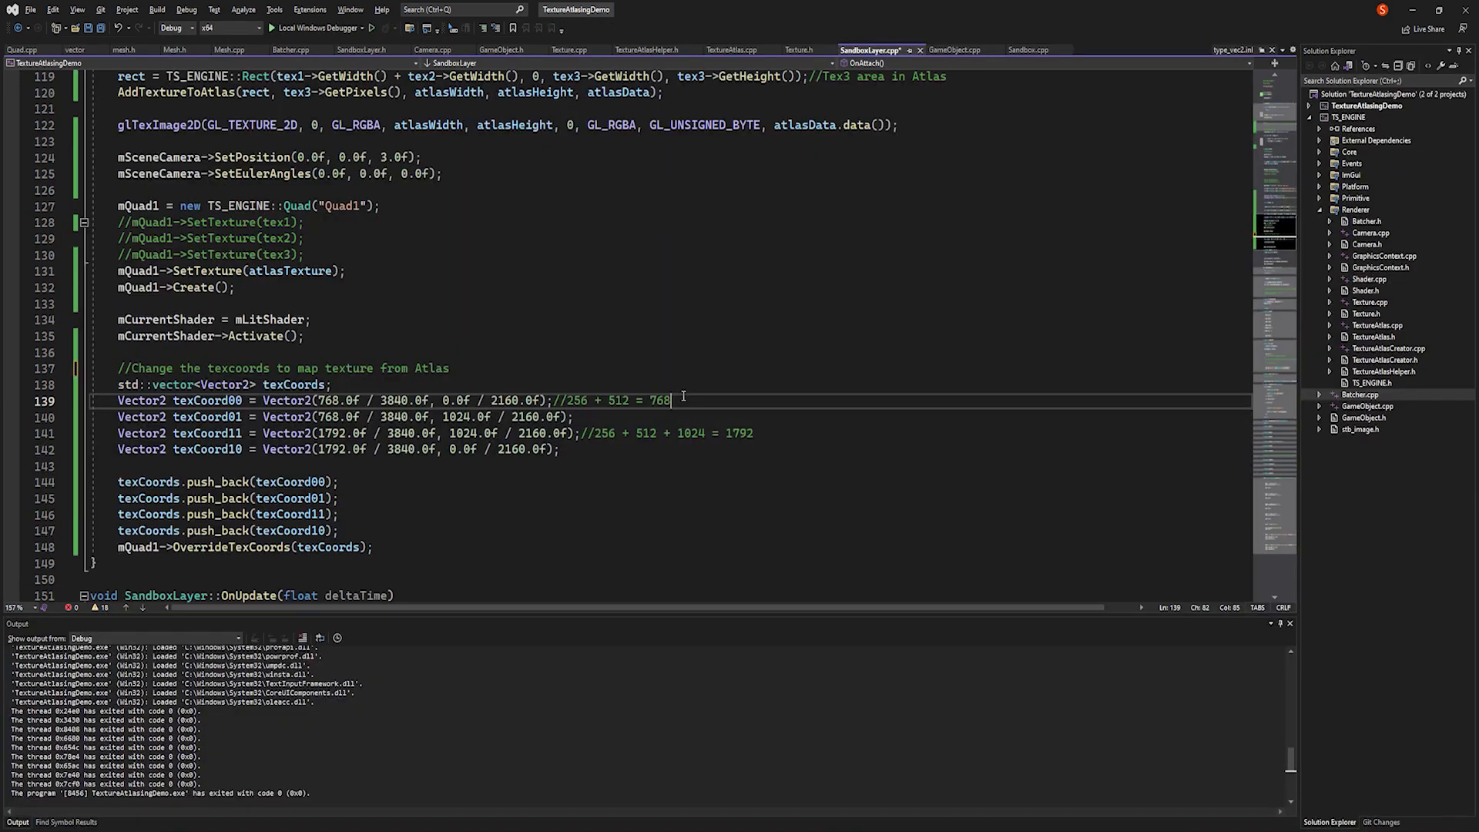
left_click(579, 416)
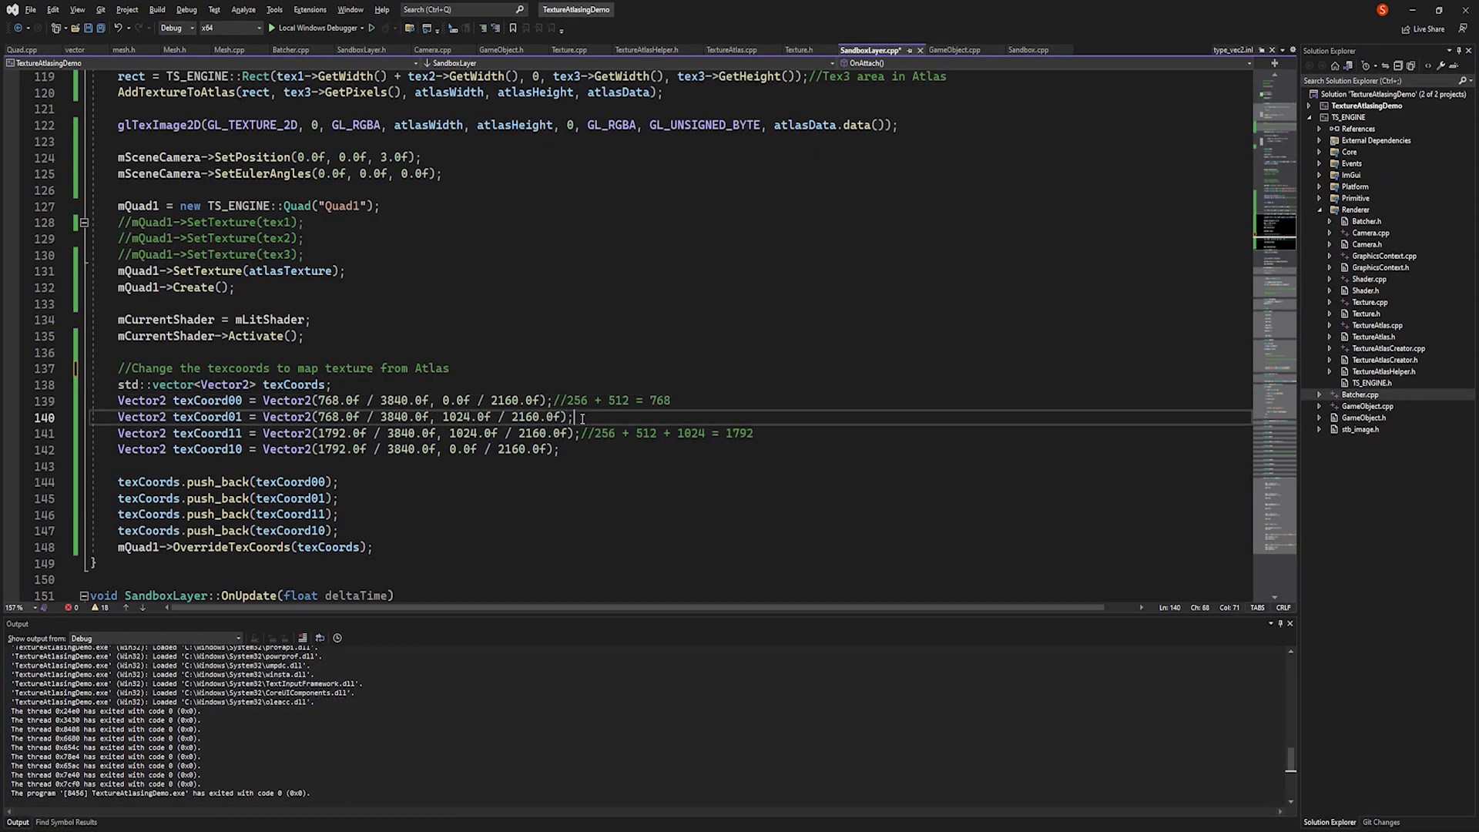
left_click(558, 450)
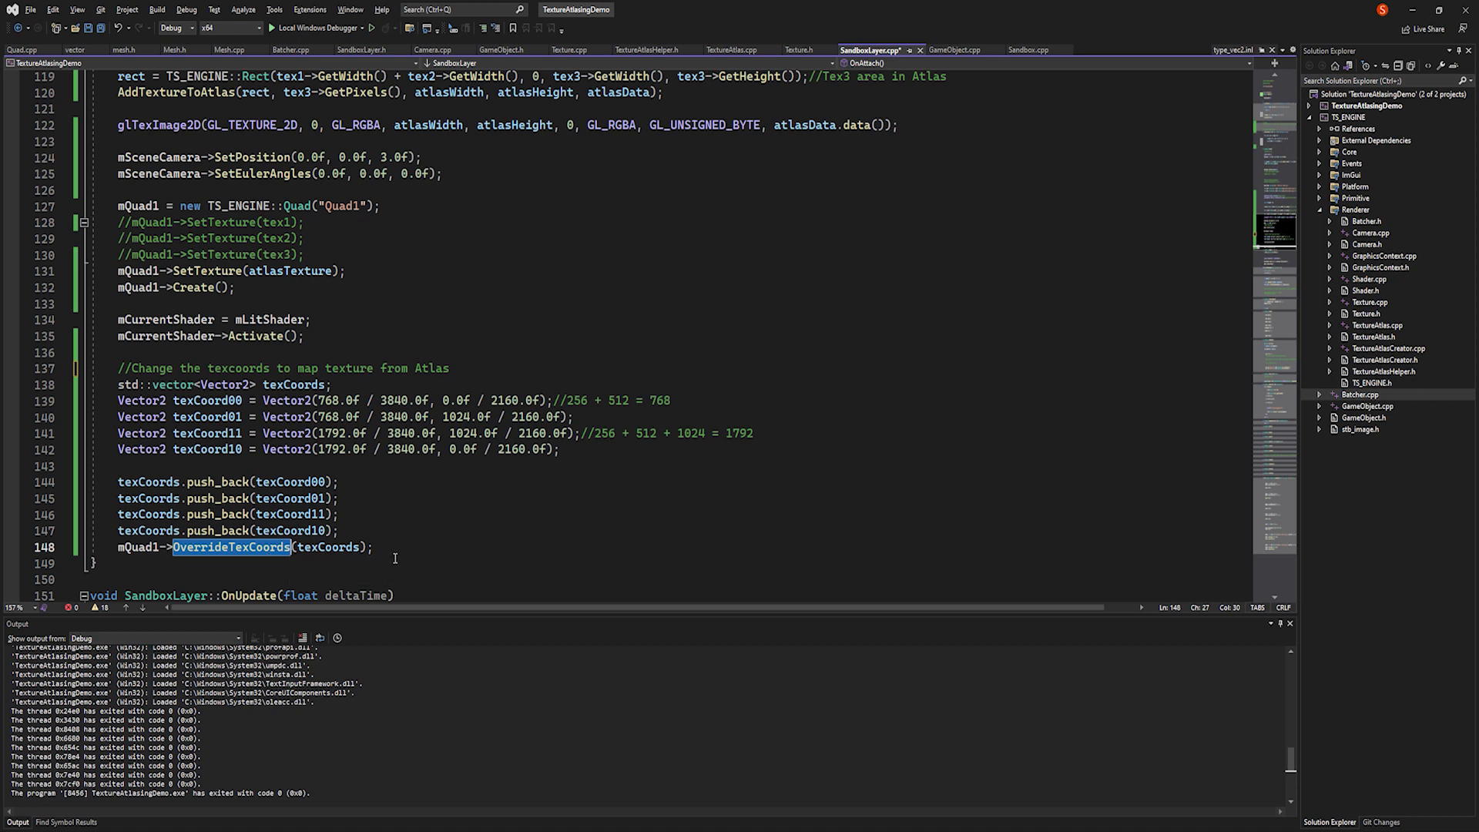
- Rebuild the TextureAtlasingDemo project with F7 to compile the texcoord override
left_click(383, 547)
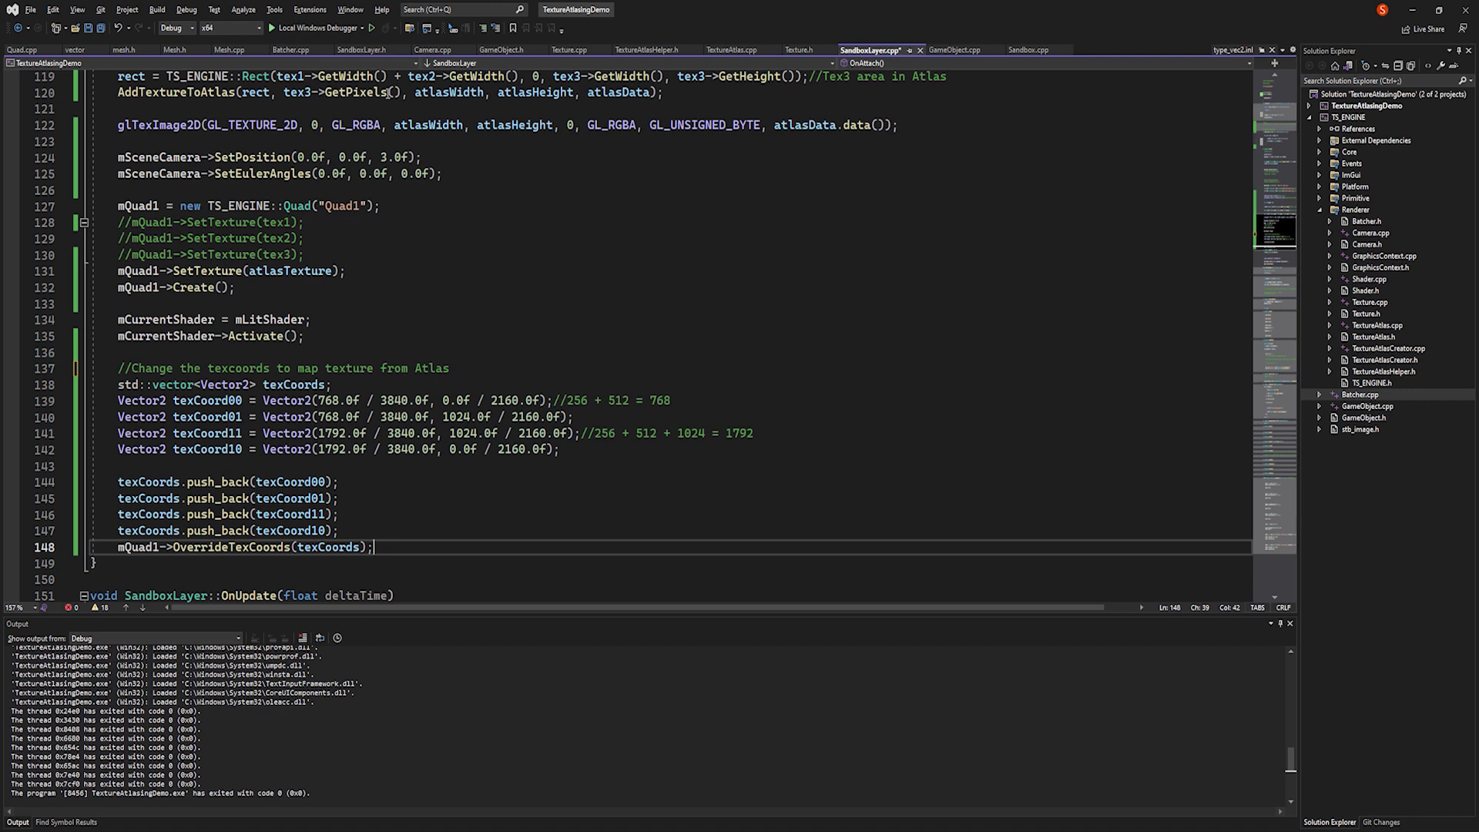
key("F7")
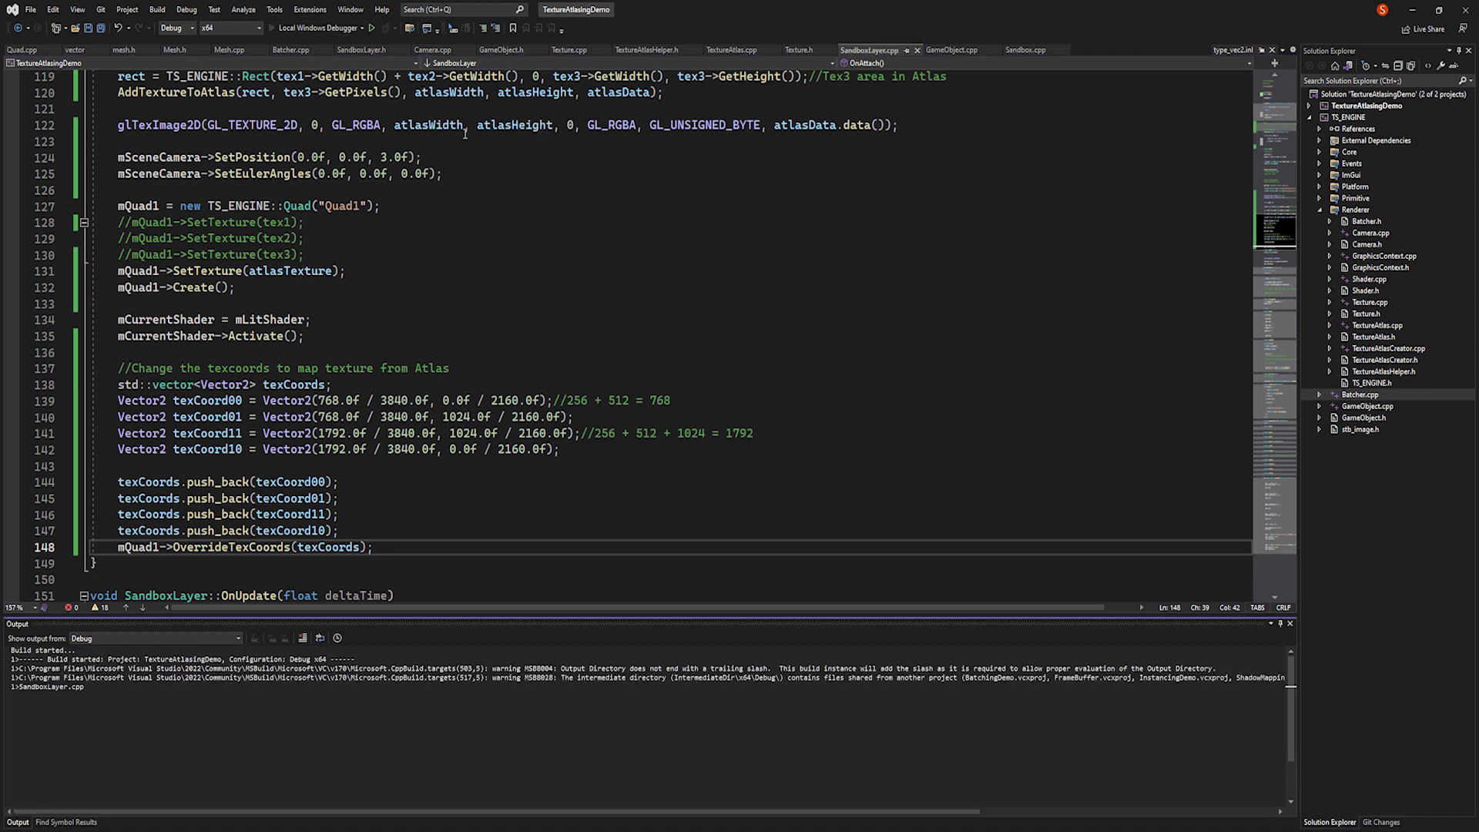